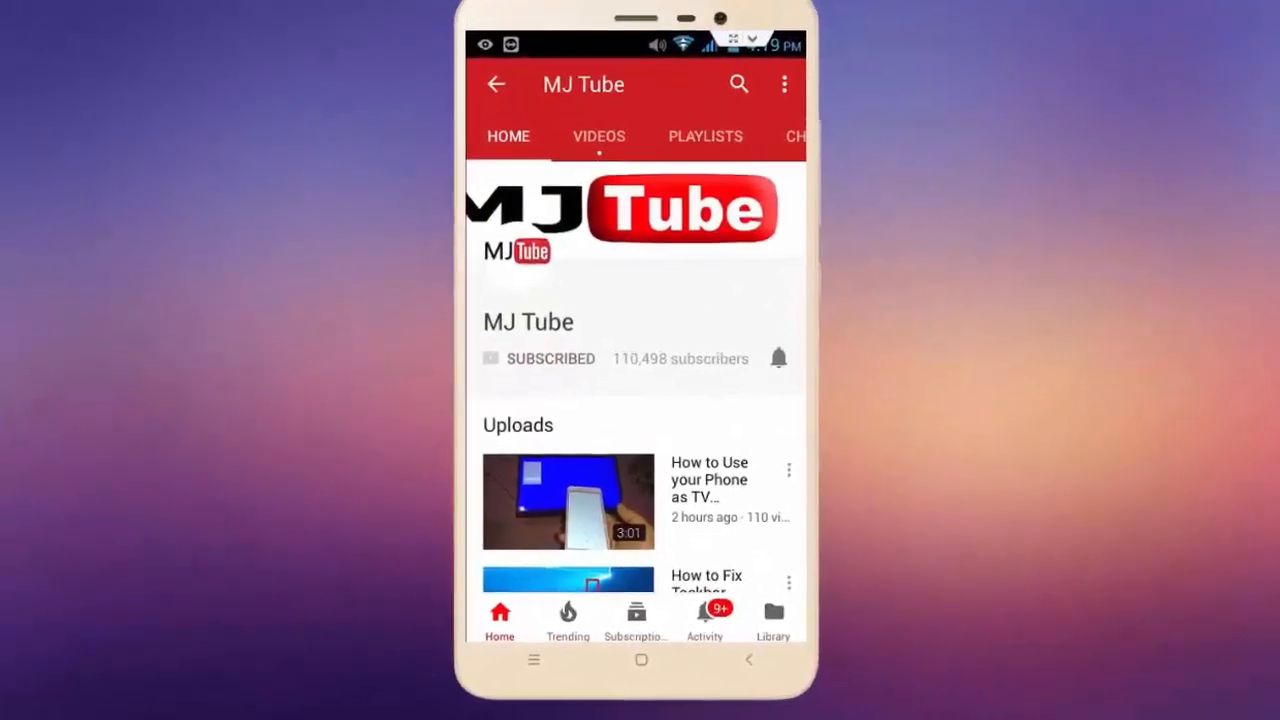
Refresh the Windows desktop from its right-click menu
click(778, 357)
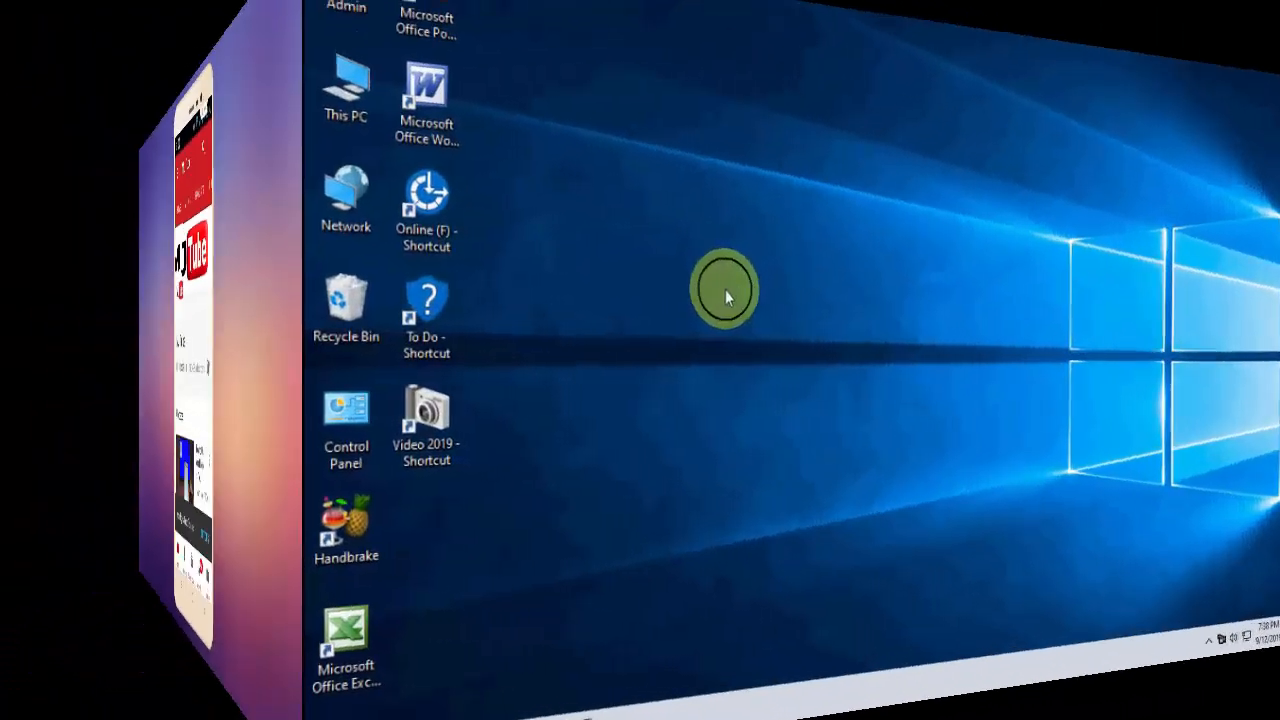
right_click(725, 295)
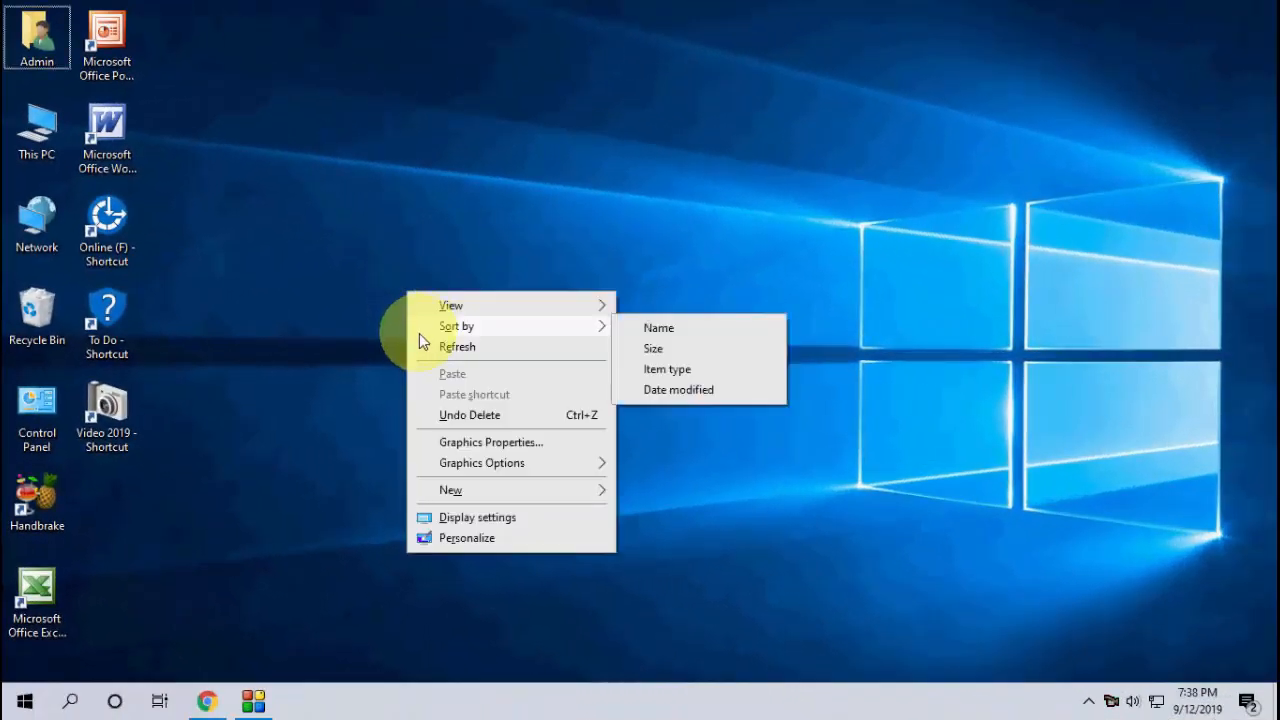
click(420, 350)
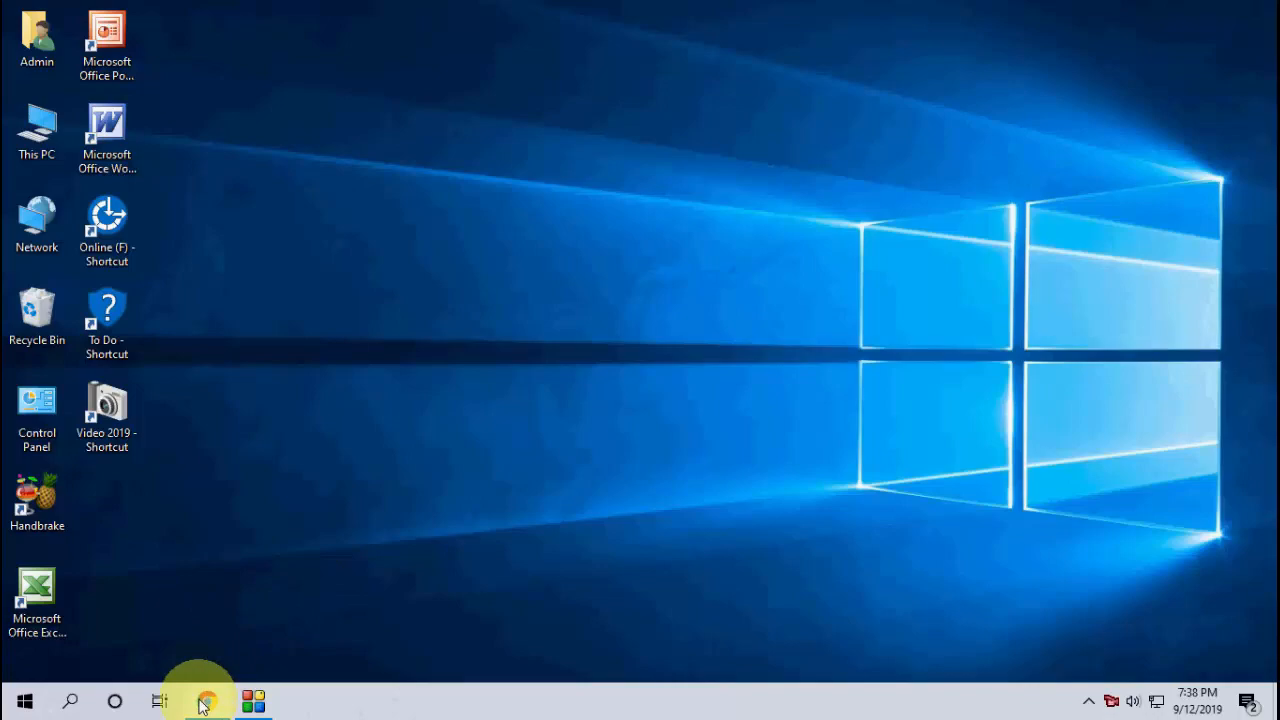
Launch Google Chrome and show its main menu
click(205, 700)
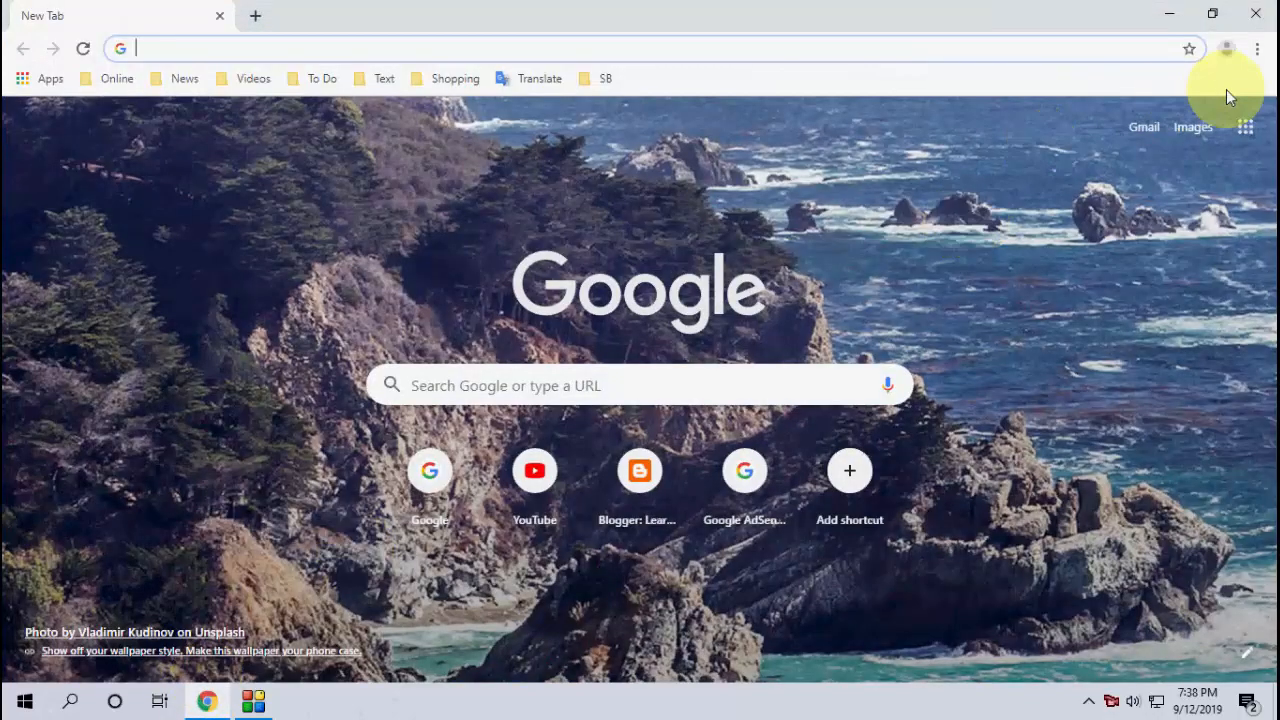
click(1257, 48)
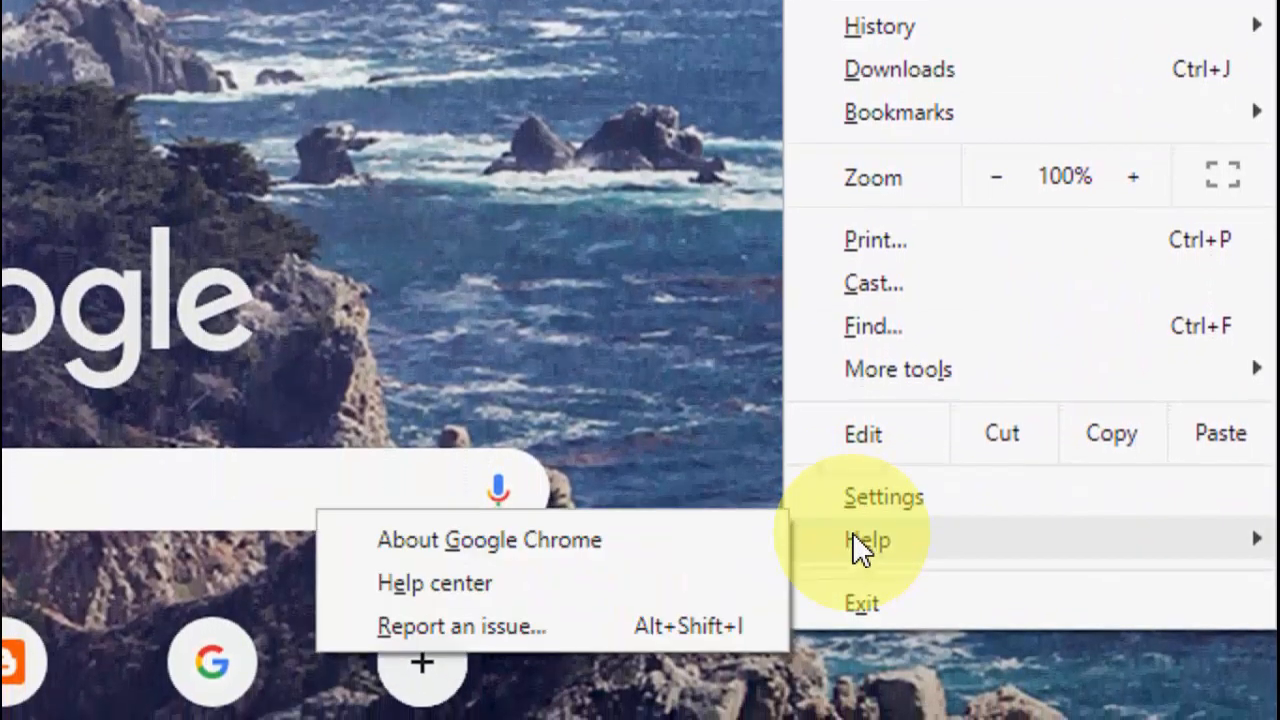
Check for updates on the About Google Chrome page, then relaunch to install
click(489, 539)
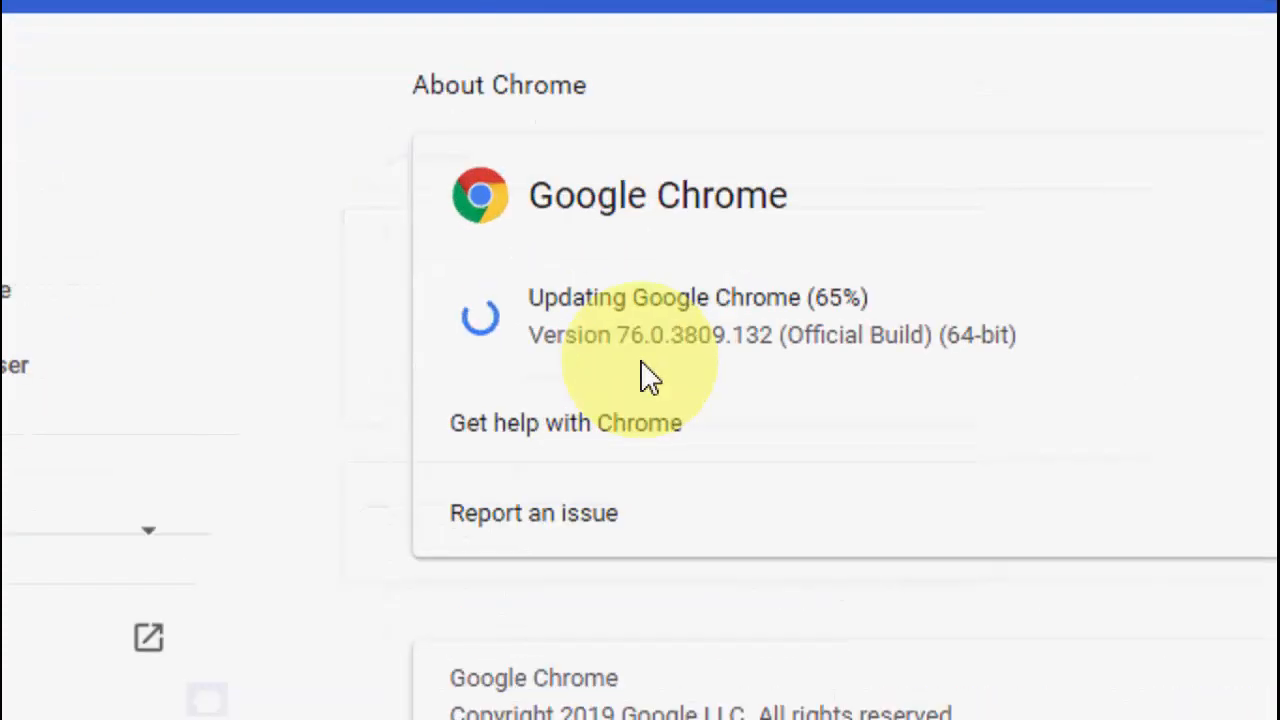
mouse_move(750, 390)
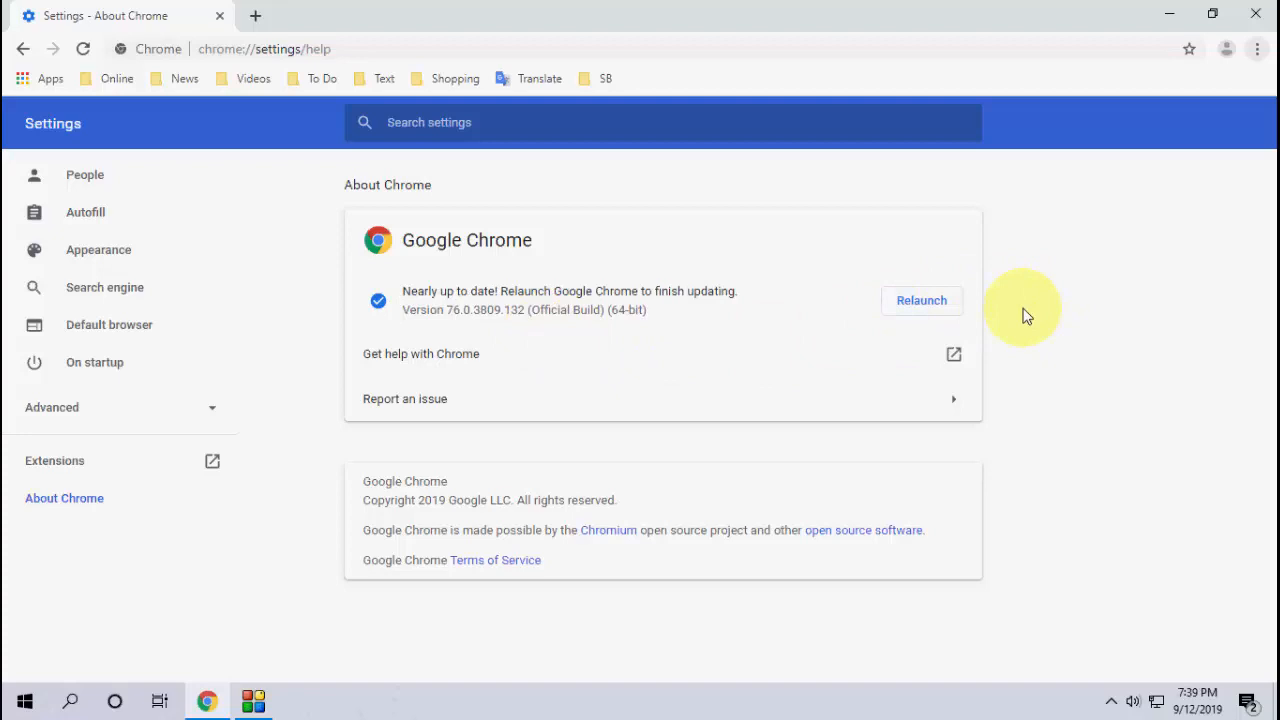
mouse_move(1003, 352)
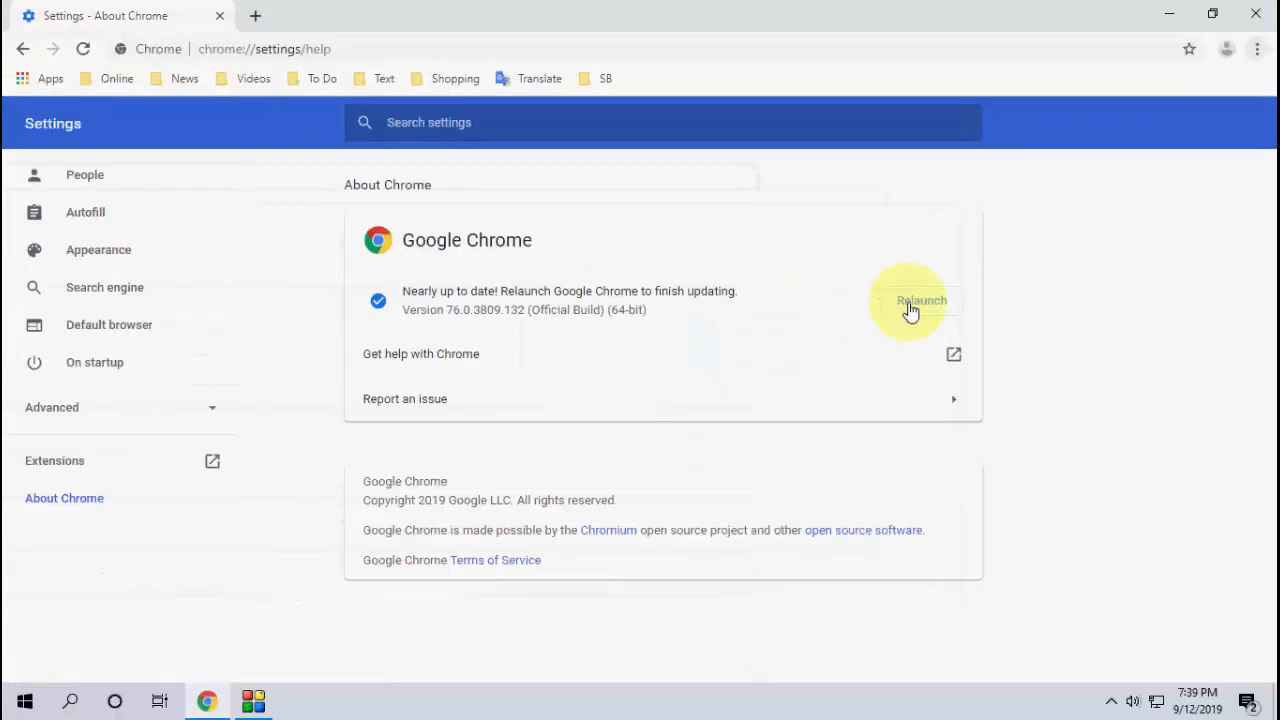
click(920, 300)
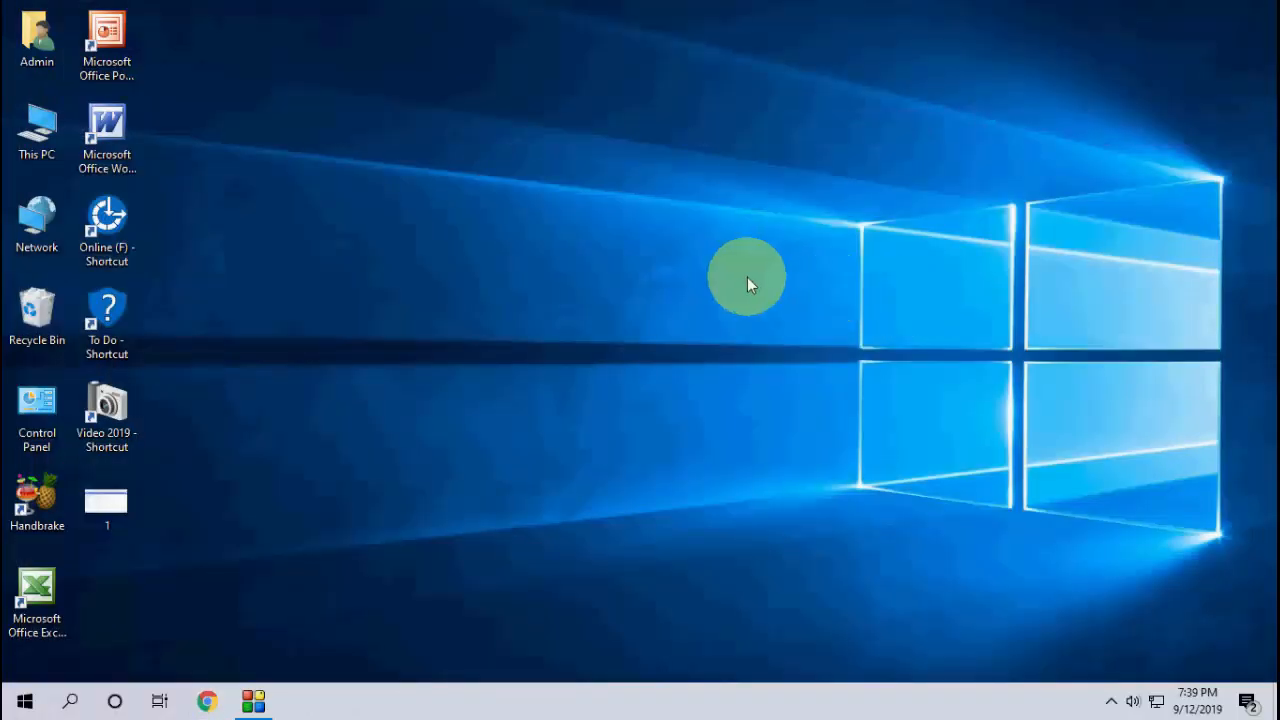
Reopen Chrome to confirm it is up to date at version 77.0.3865.75
click(205, 700)
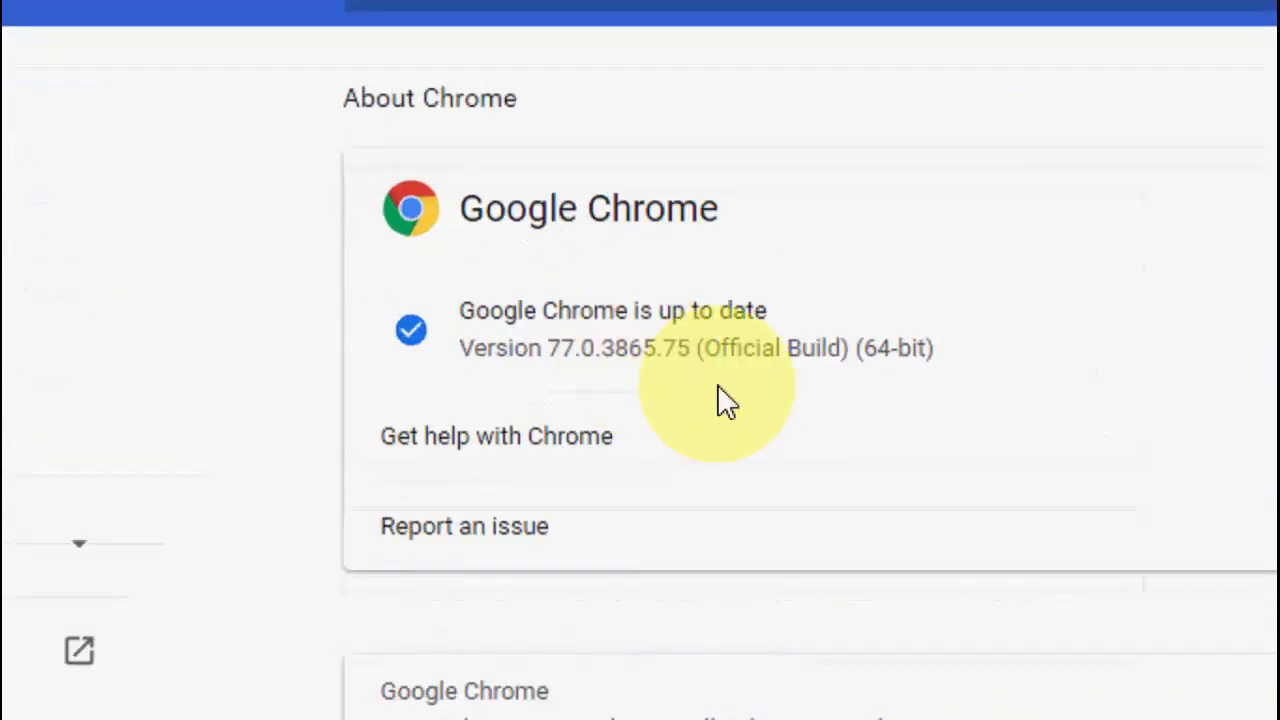
mouse_move(778, 410)
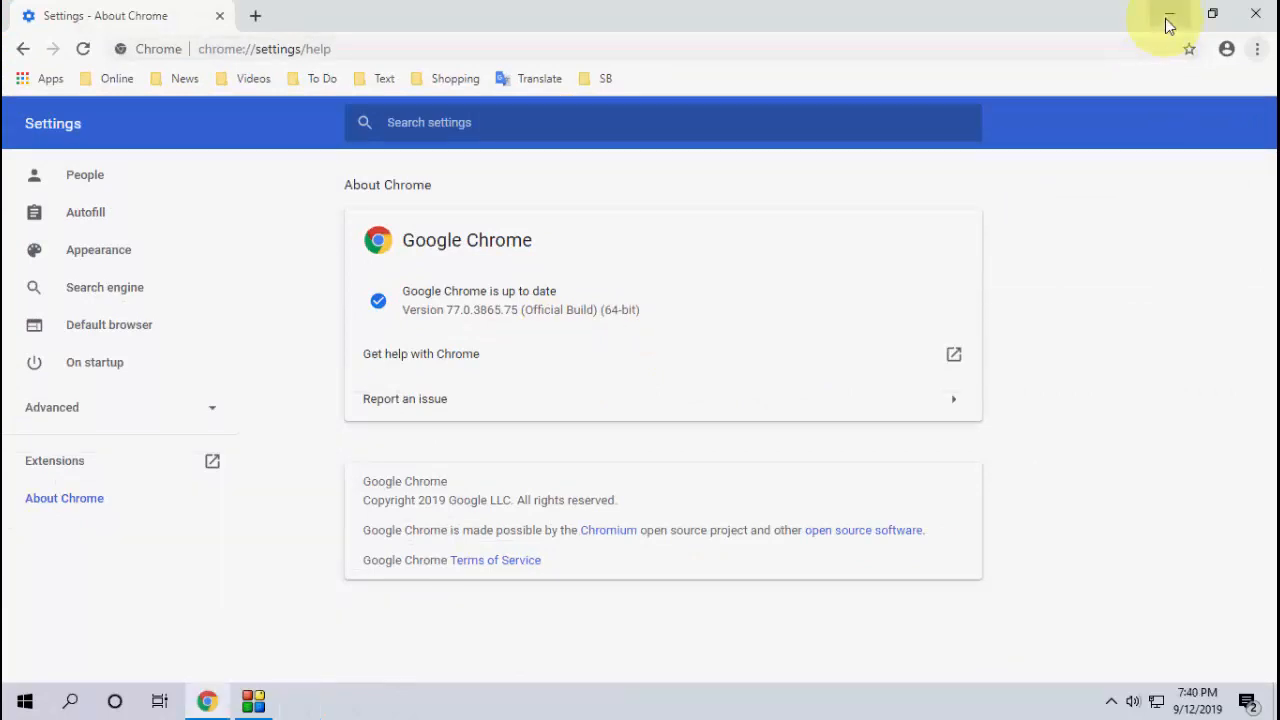
mouse_move(1170, 20)
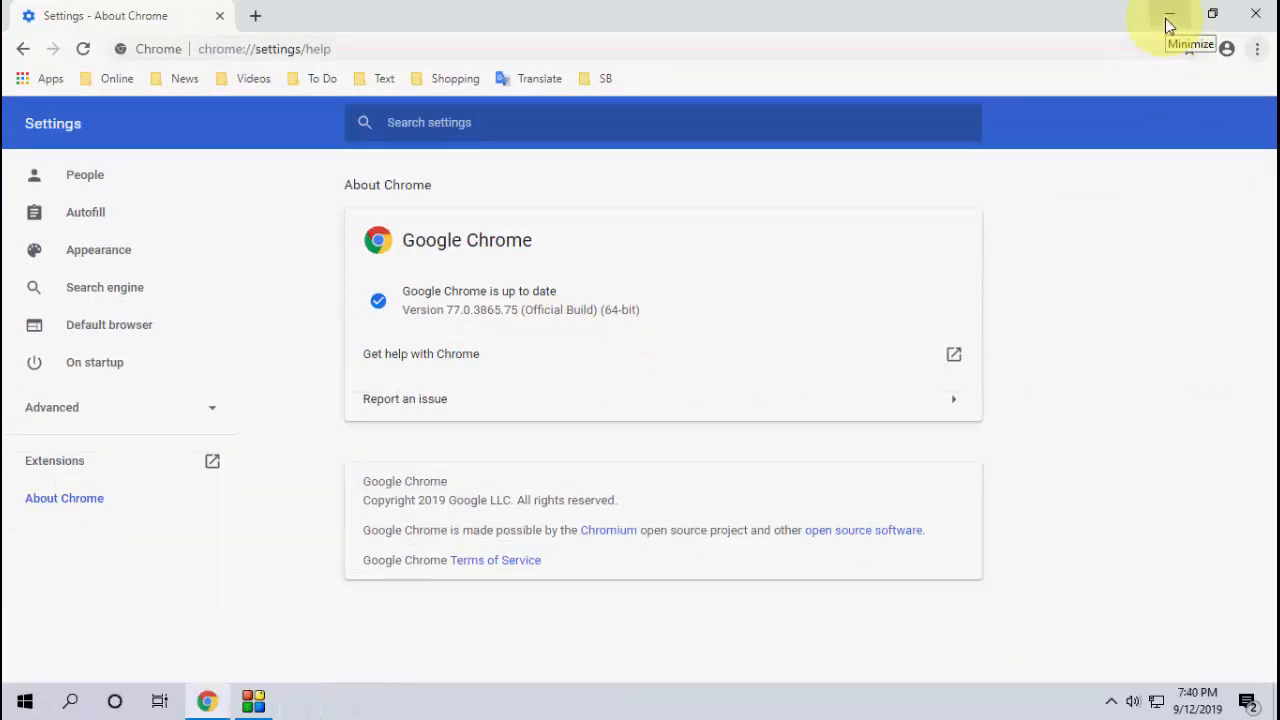